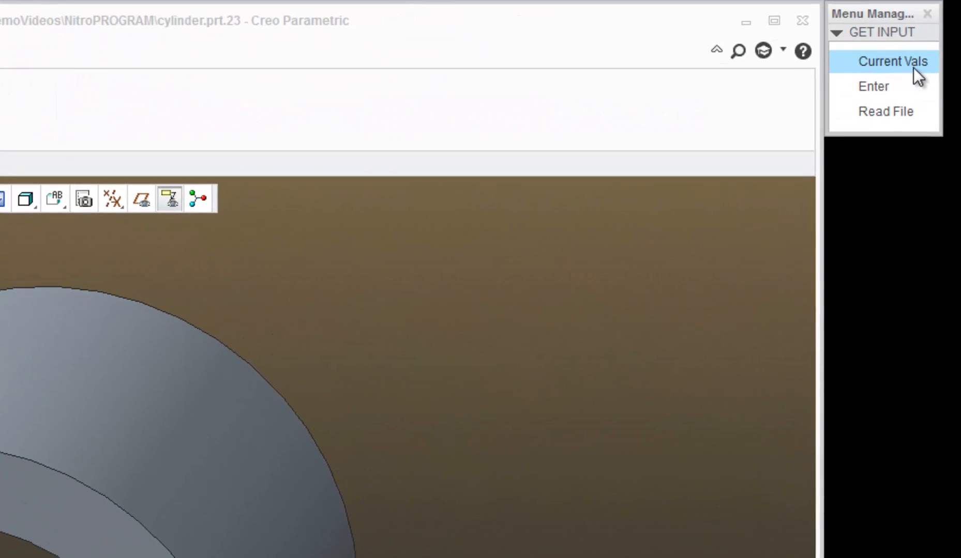
Regenerate the cylinder entering HOLE_STATE values NO and then YES.
click(893, 61)
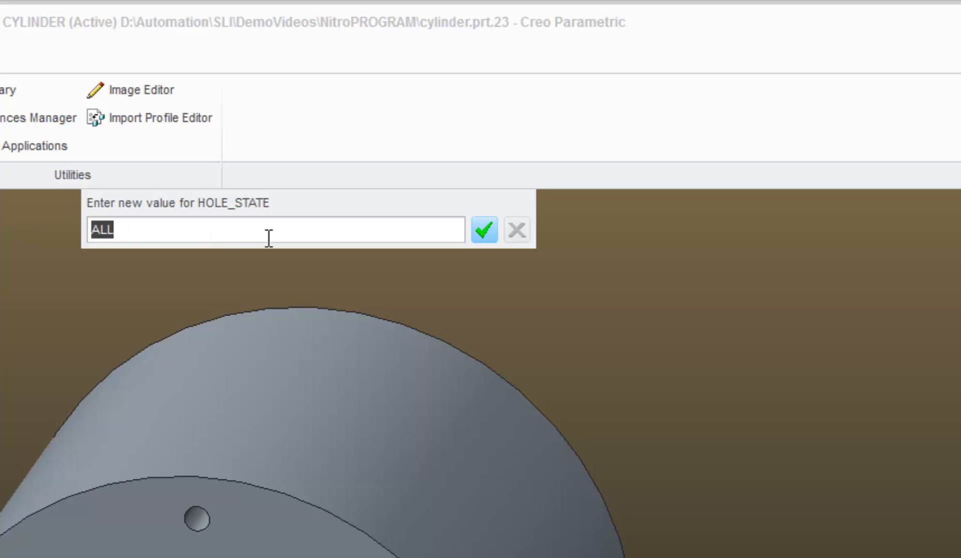
text(NO)
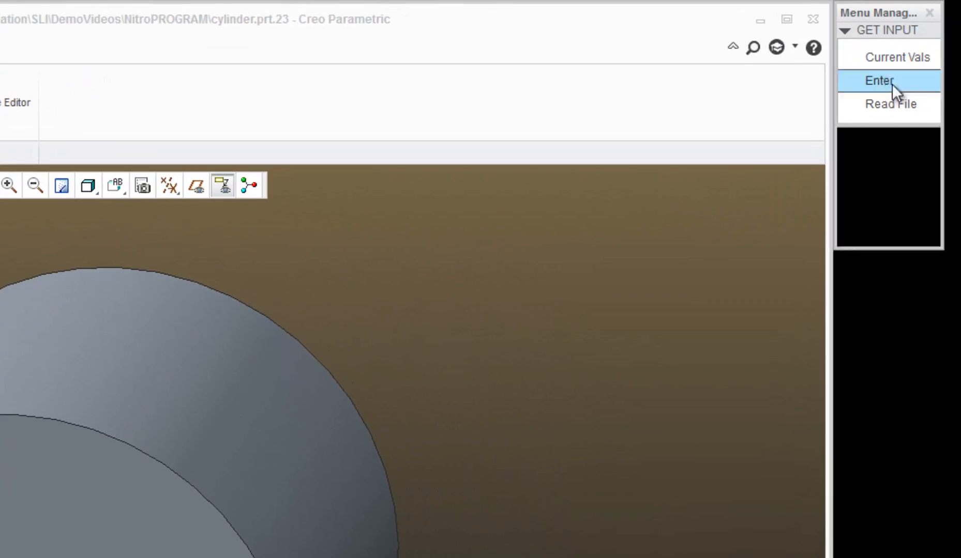
click(879, 81)
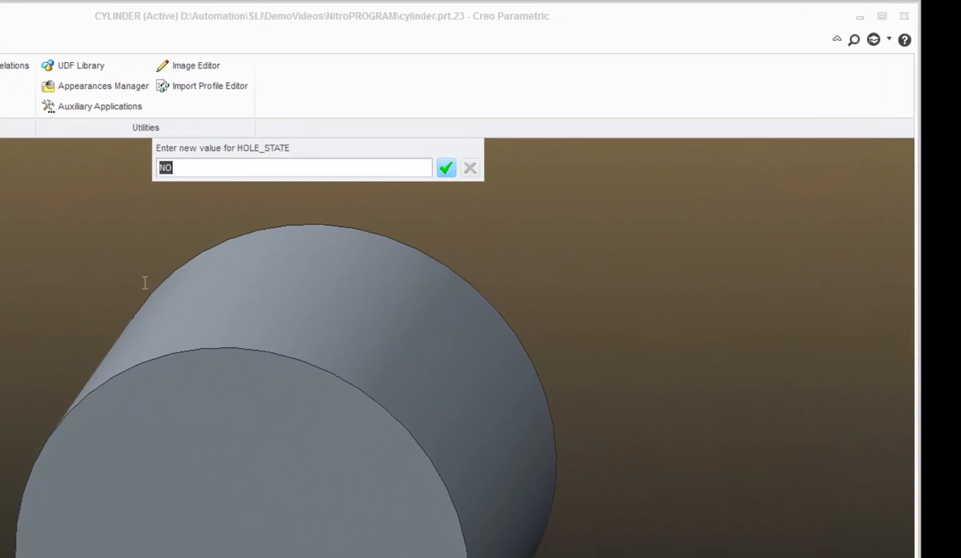
text(YES)
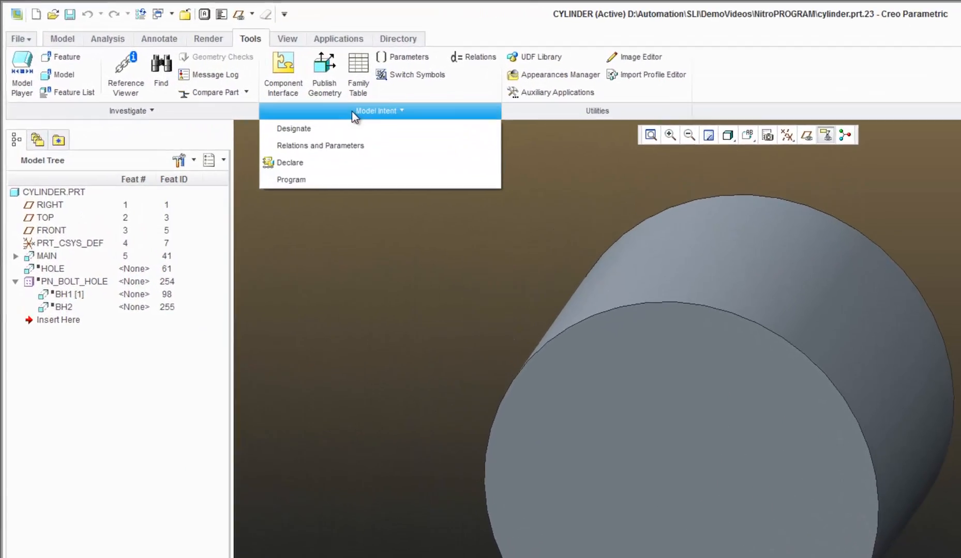
Open the cylinder's Pro/PROGRAM listing for editing in Notepad via Edit Design.
click(290, 180)
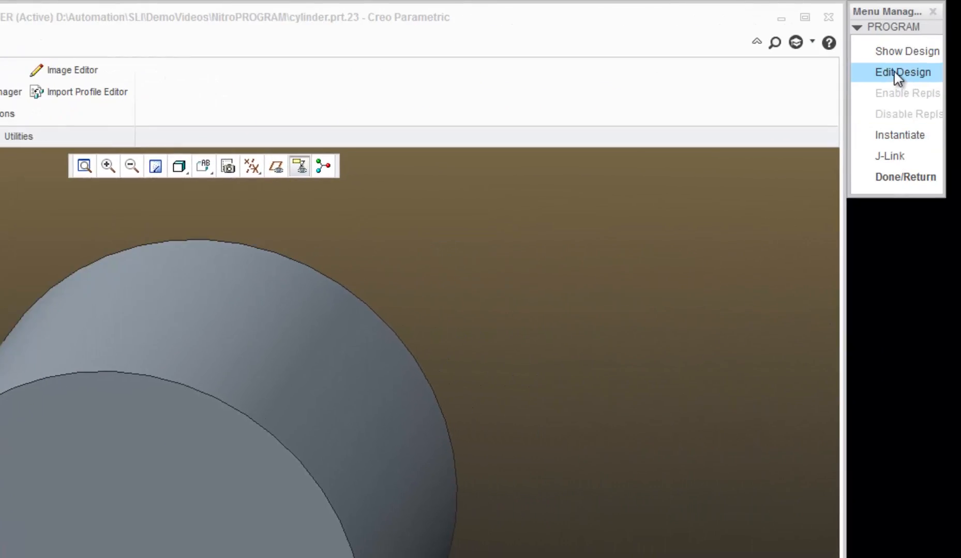
click(901, 72)
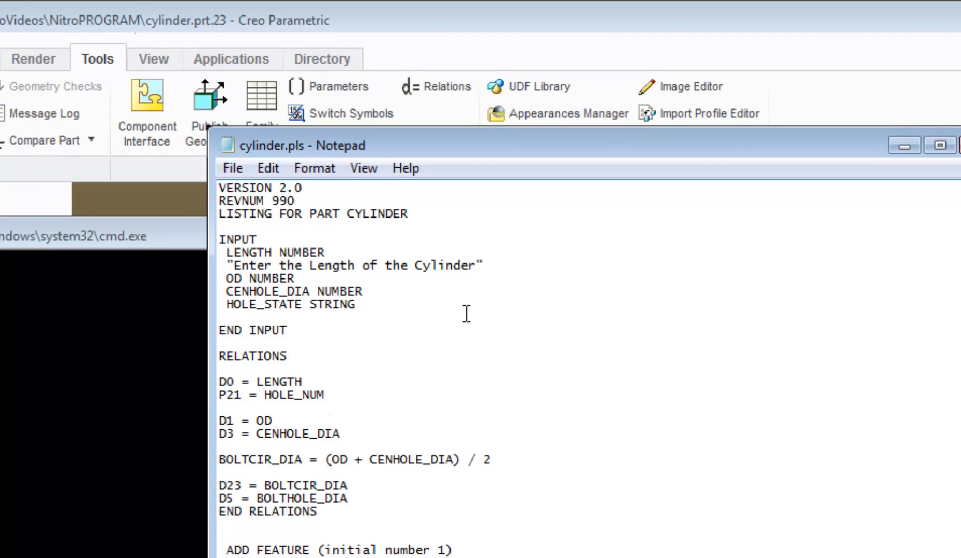
Add the HOLE_STATE prompt "Enter- NONE, ALL, CEN, or BOLT" and exit Notepad.
text("Ent)
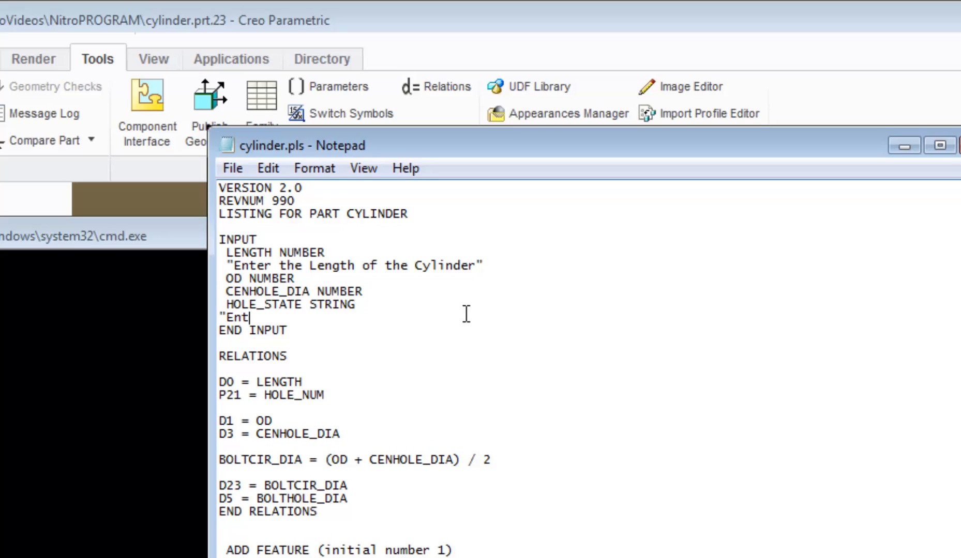
text(er-)
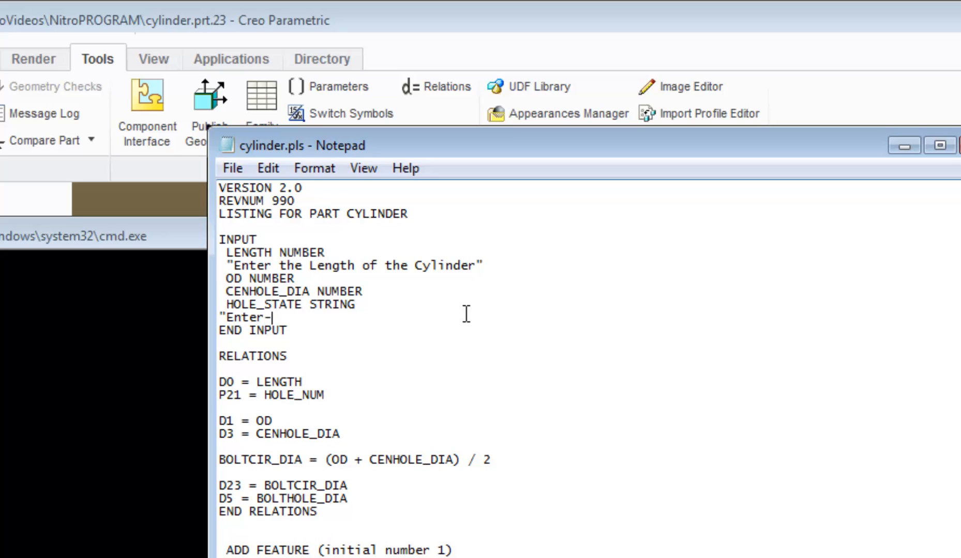
text(NONE)
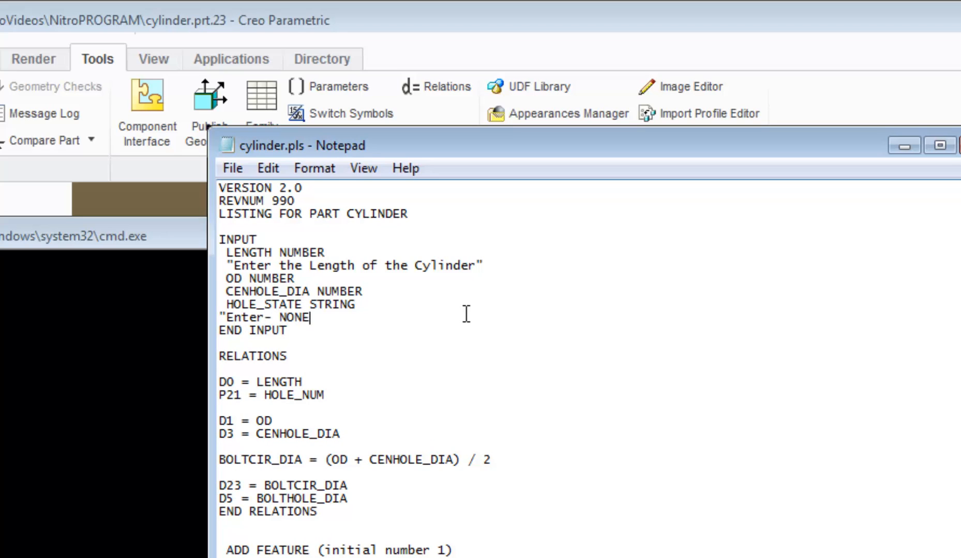
text(, ALL)
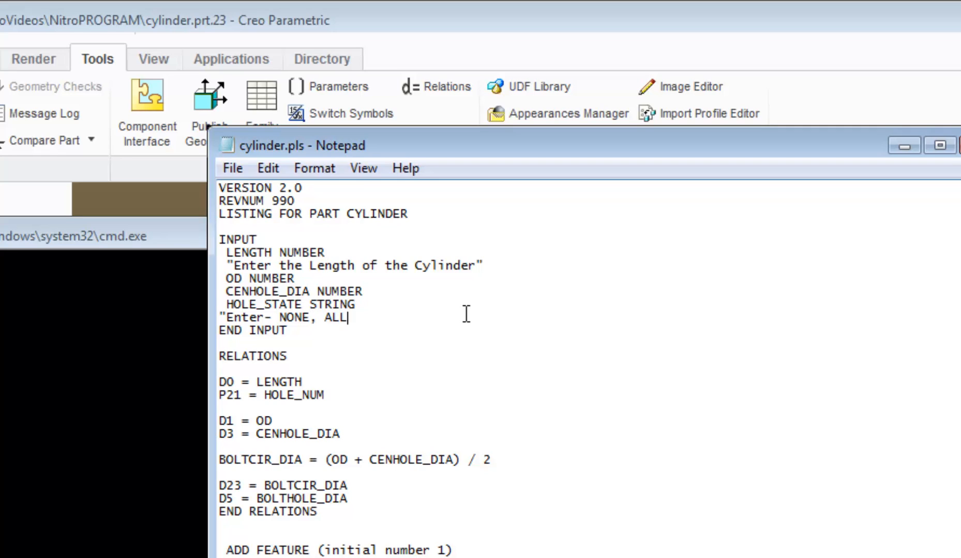
text(, CE)
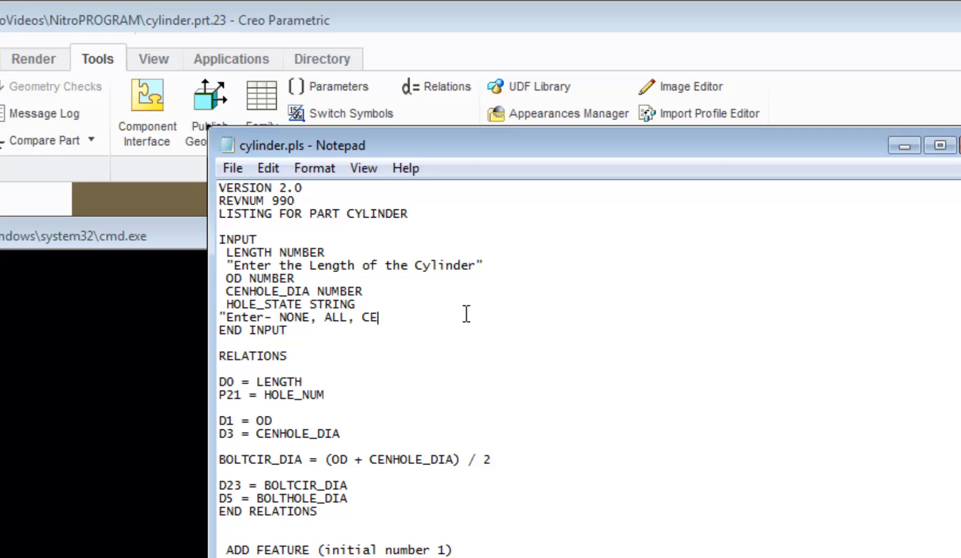
text(N, or)
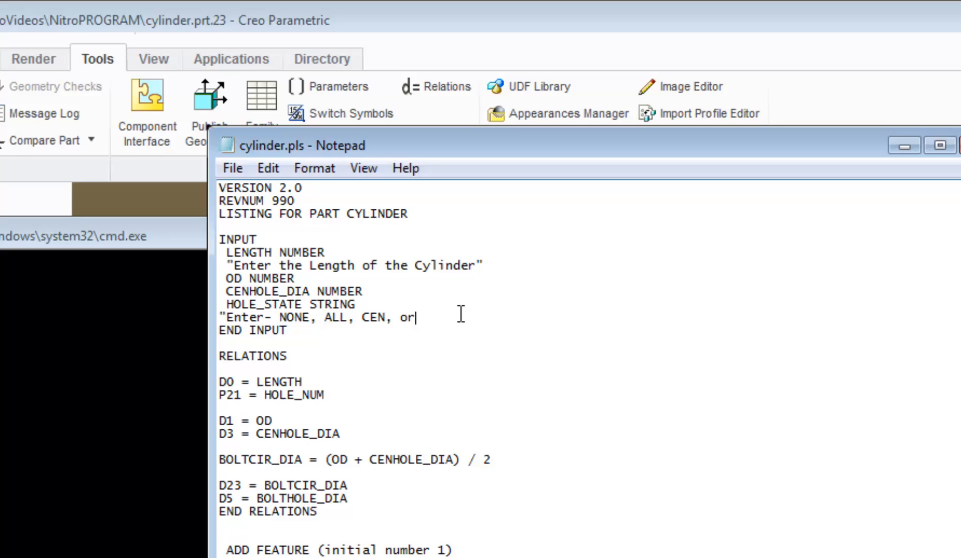
text(BOL)
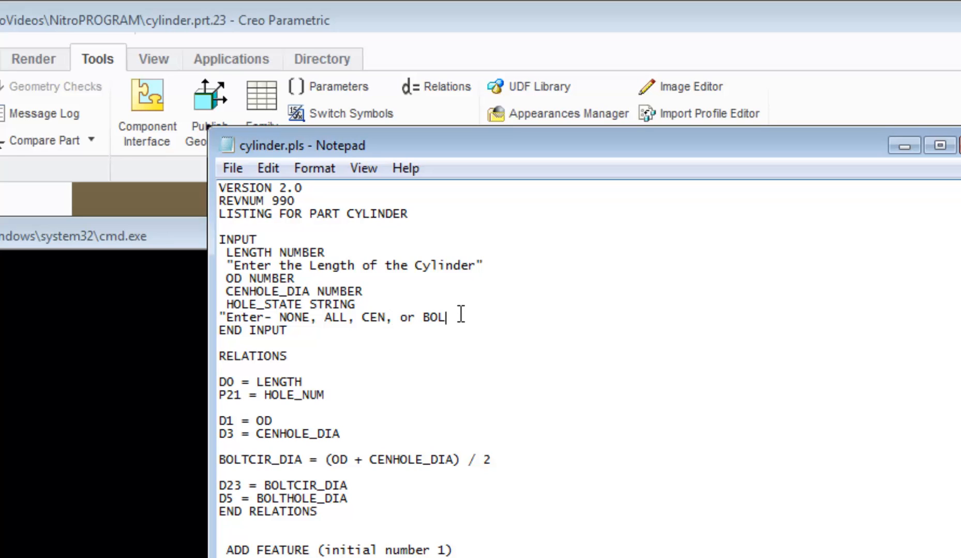
text(T")
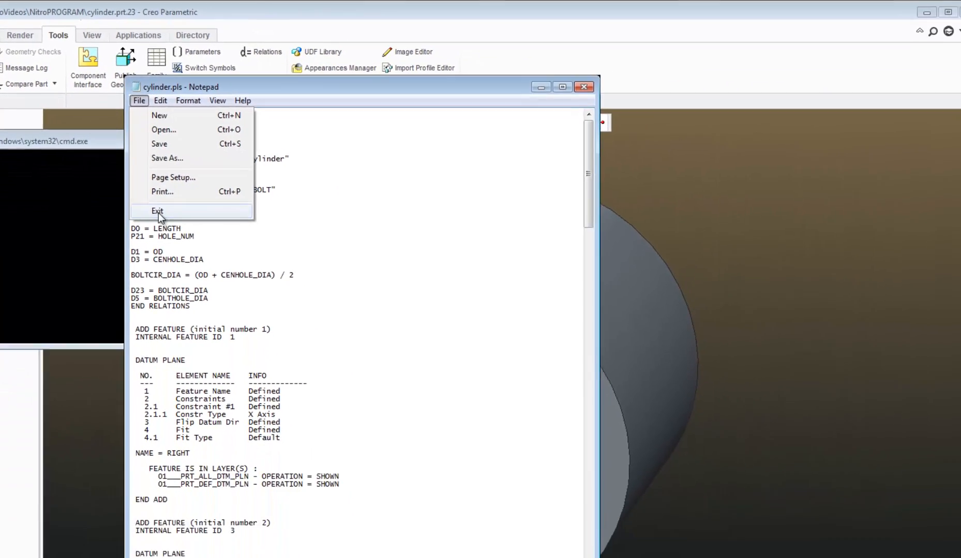
click(157, 212)
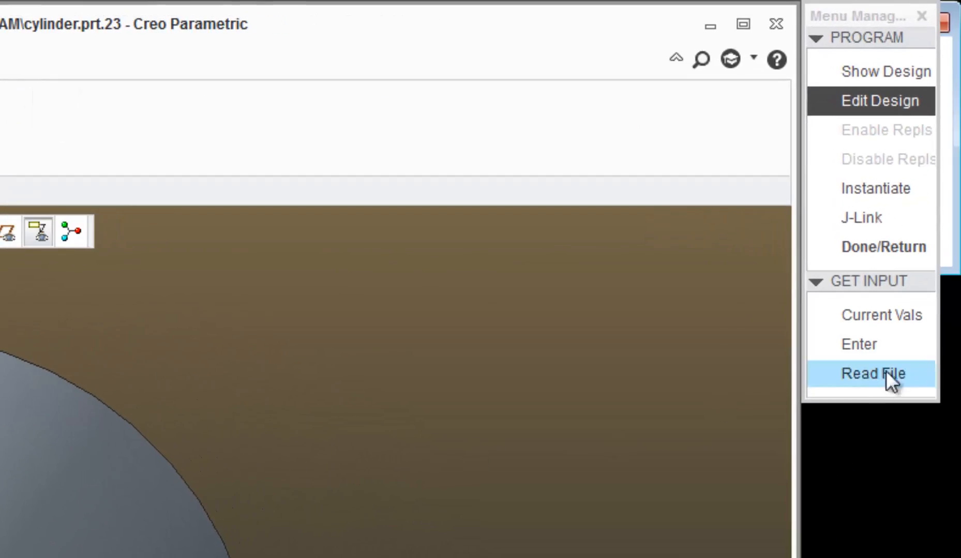
Choose to enter input values and select HOLE_STATE as the input to change.
click(872, 373)
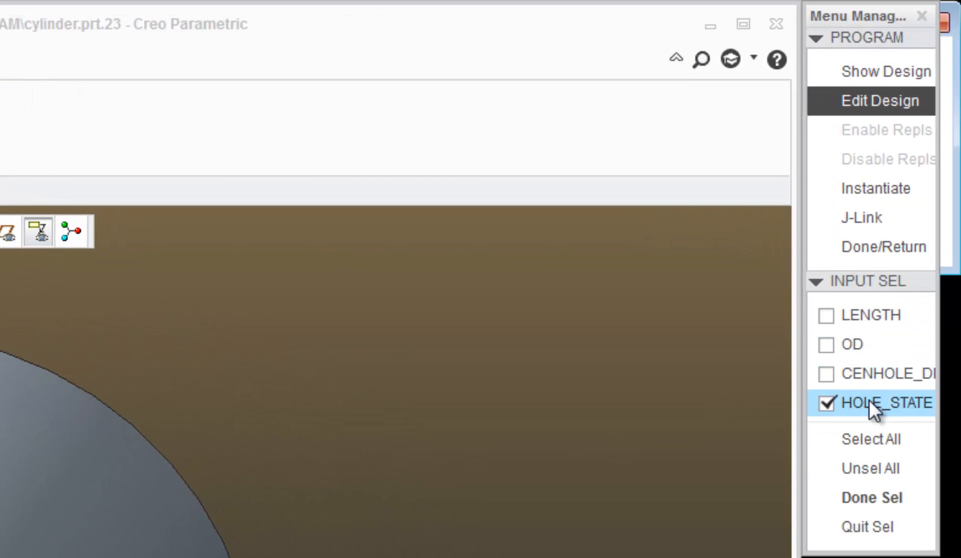
click(869, 497)
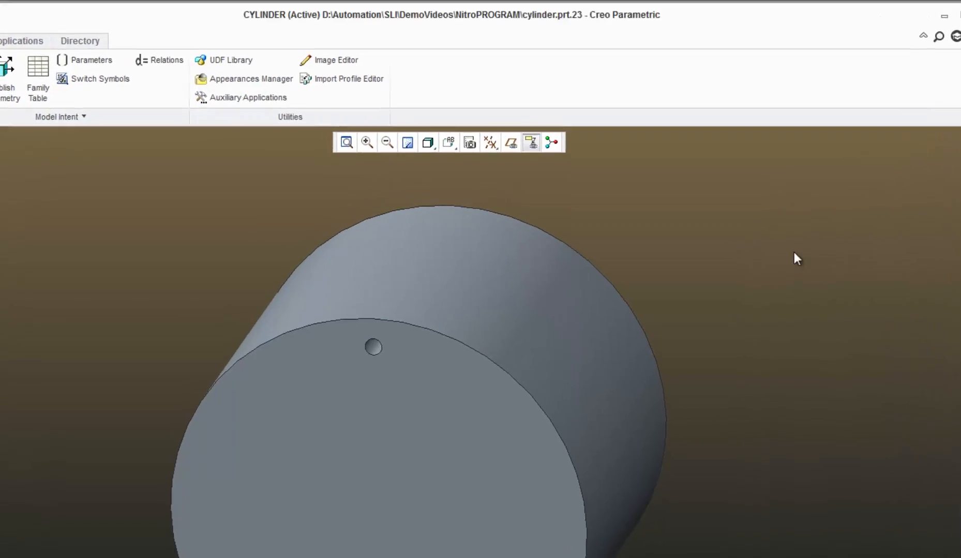
Set HOLE_STATE to CEN for a large centre bore, then begin entering value A.
text(CEN)
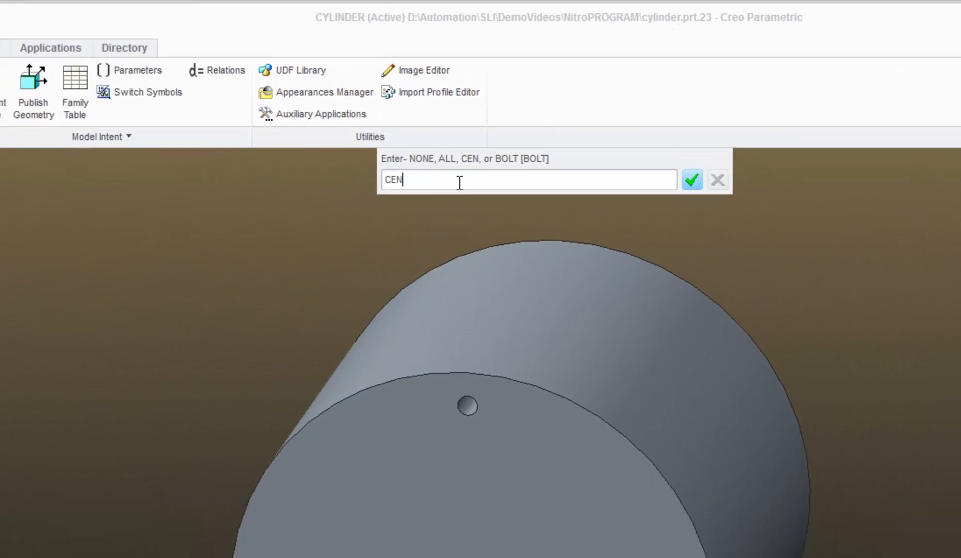
click(691, 180)
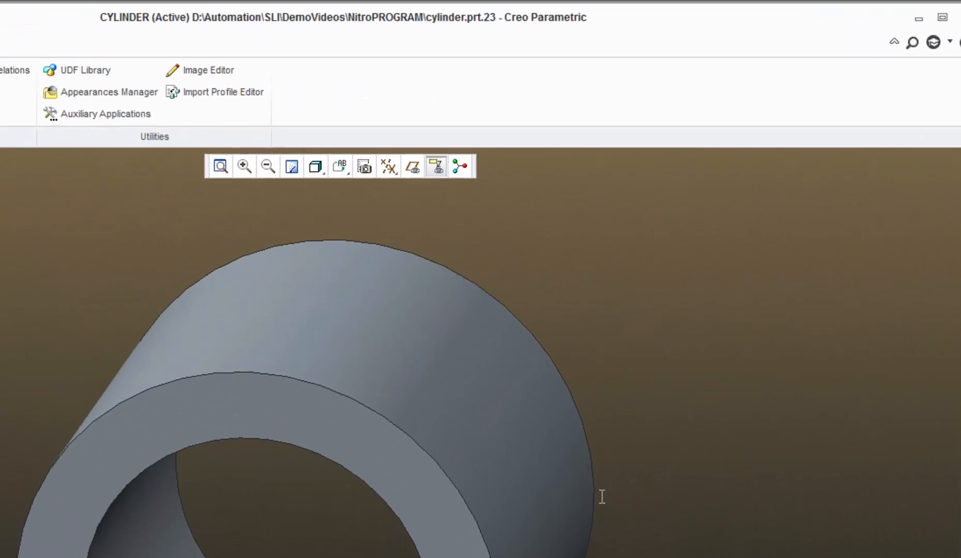
text(A)
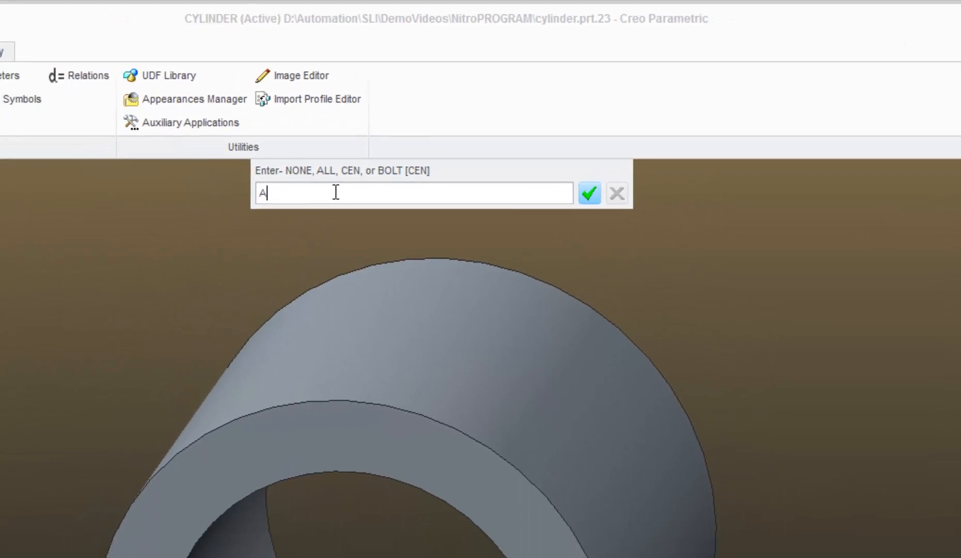